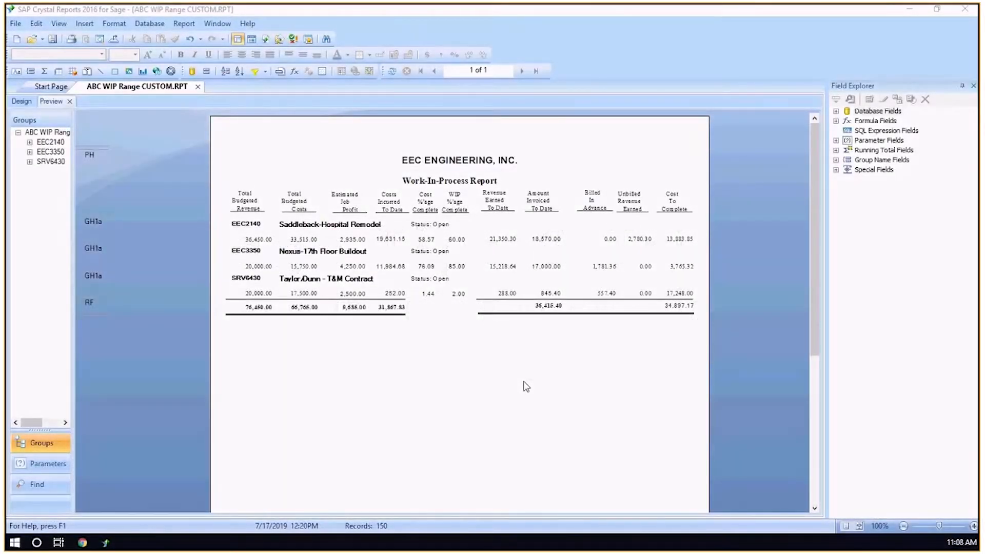
mouse_move(518, 380)
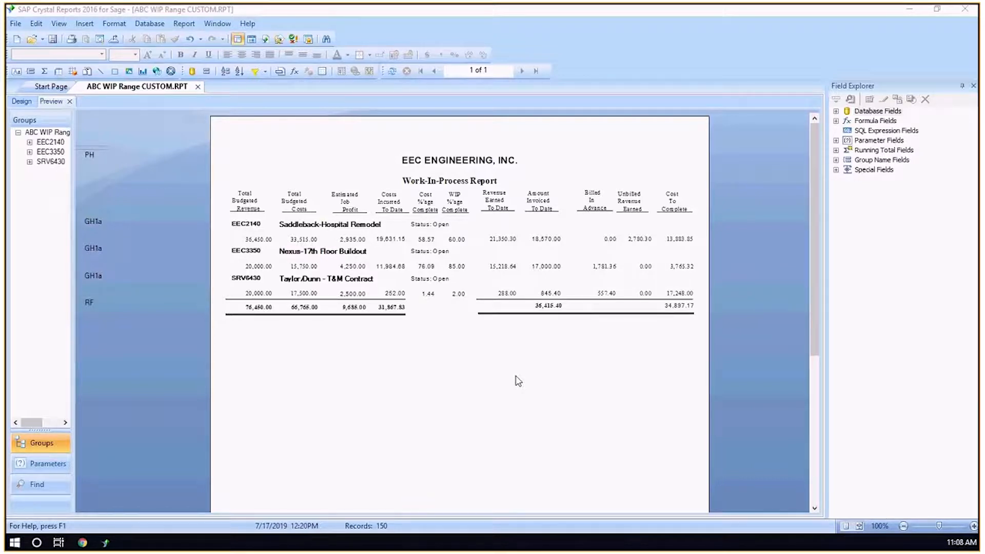
mouse_move(402, 374)
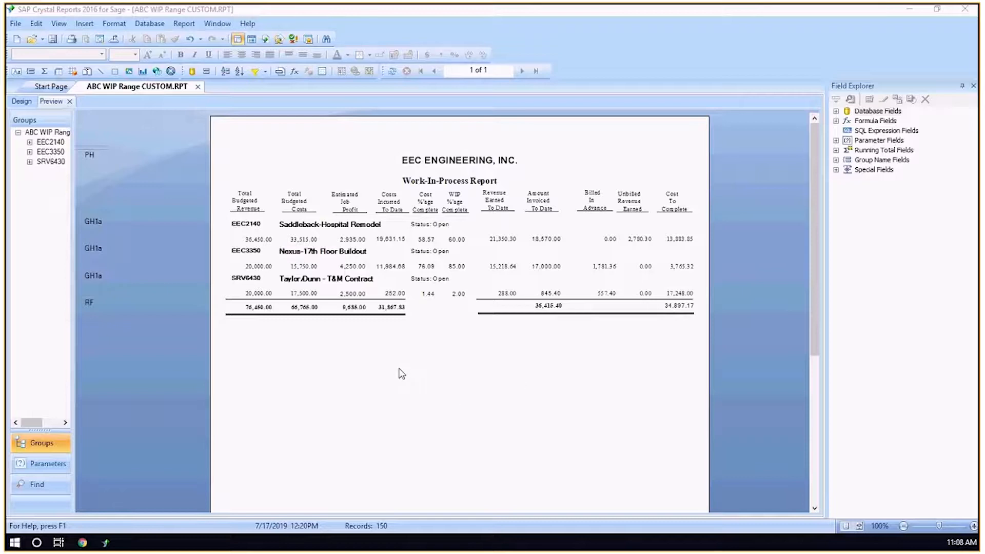
mouse_move(405, 375)
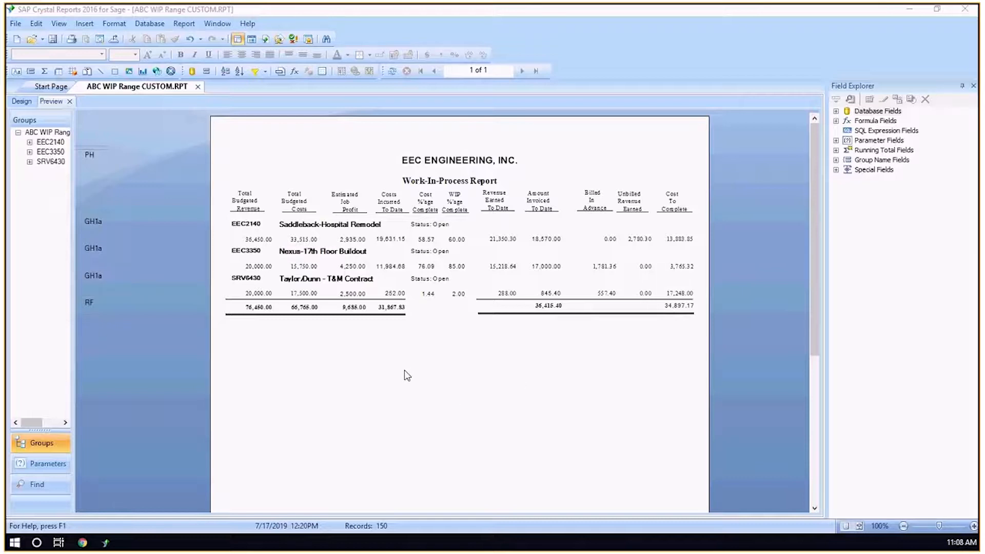
mouse_move(439, 386)
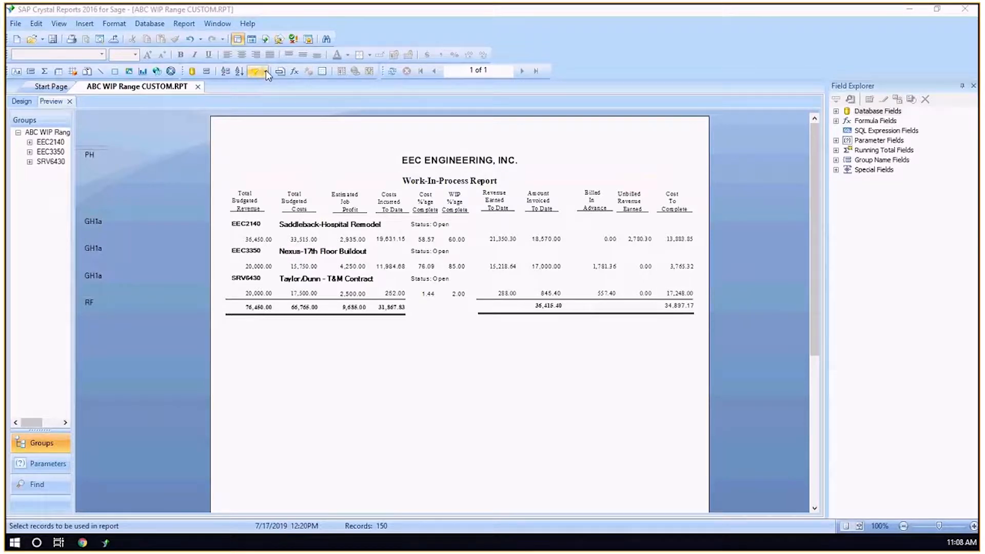
Step: Add JC_Job.StatusDate as a new record selection criterion in Select Expert
left_click(257, 71)
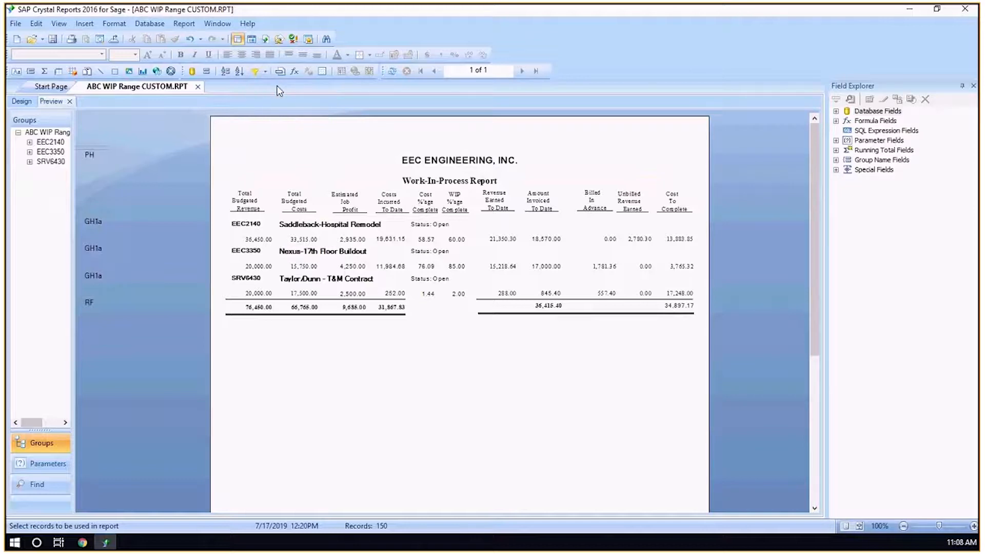
mouse_move(531, 272)
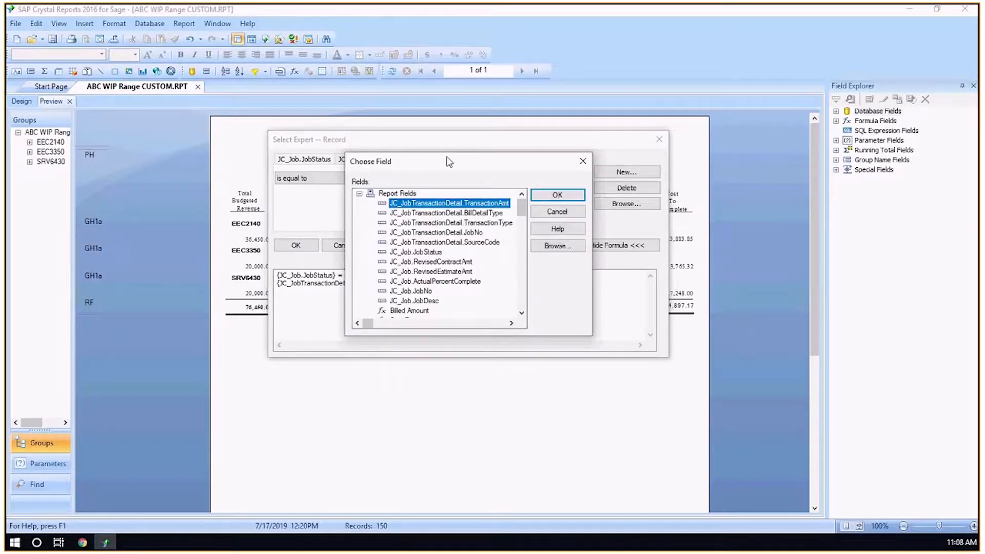
scroll("down", 3)
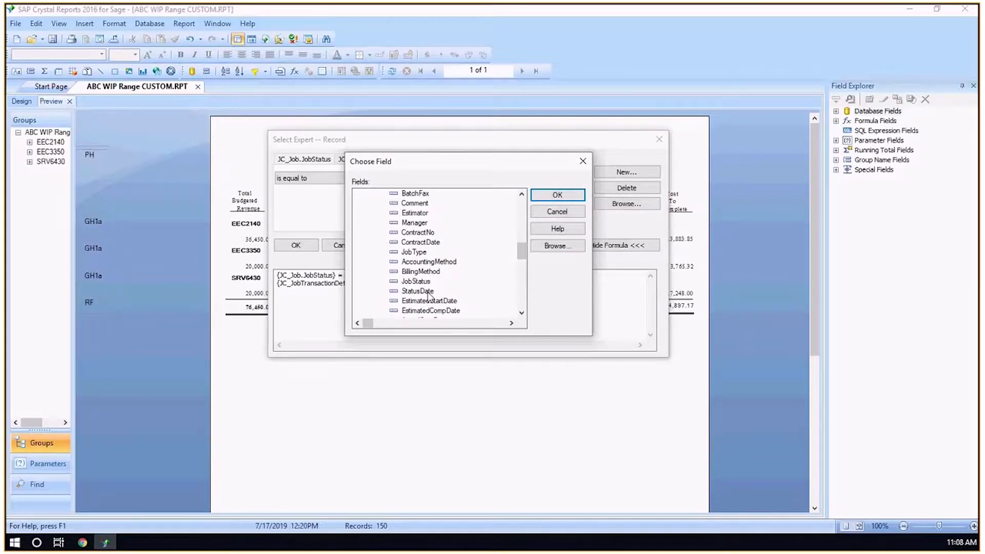
left_click(417, 291)
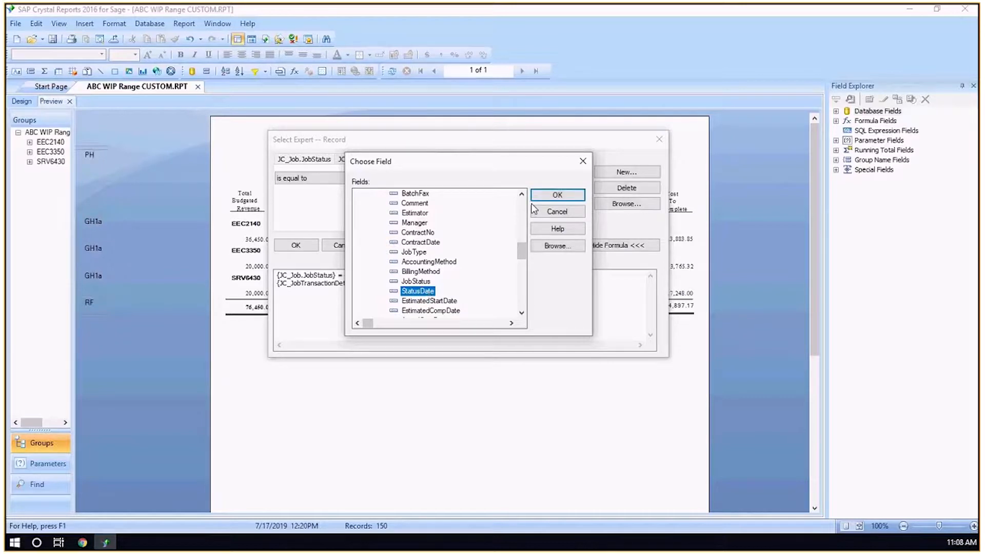
left_click(557, 195)
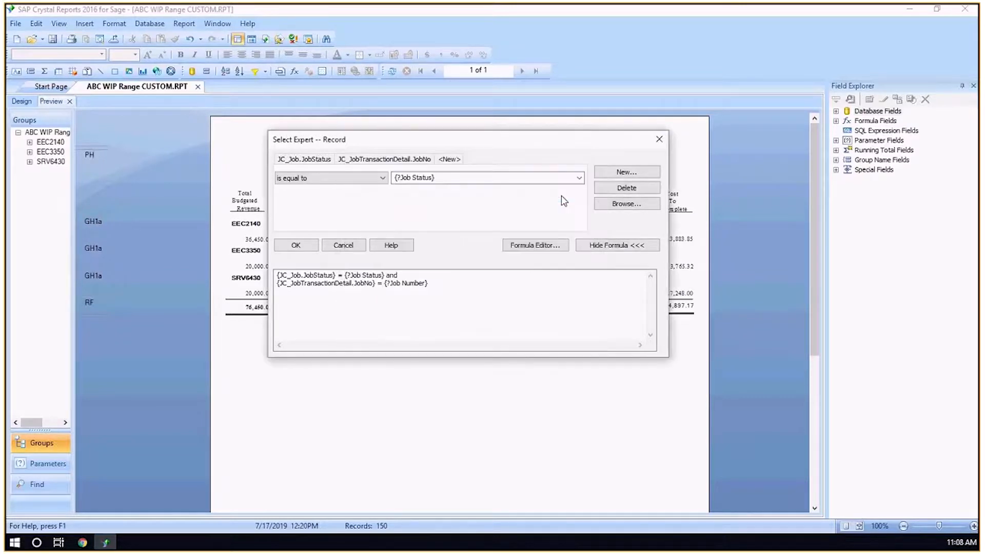
left_click(381, 178)
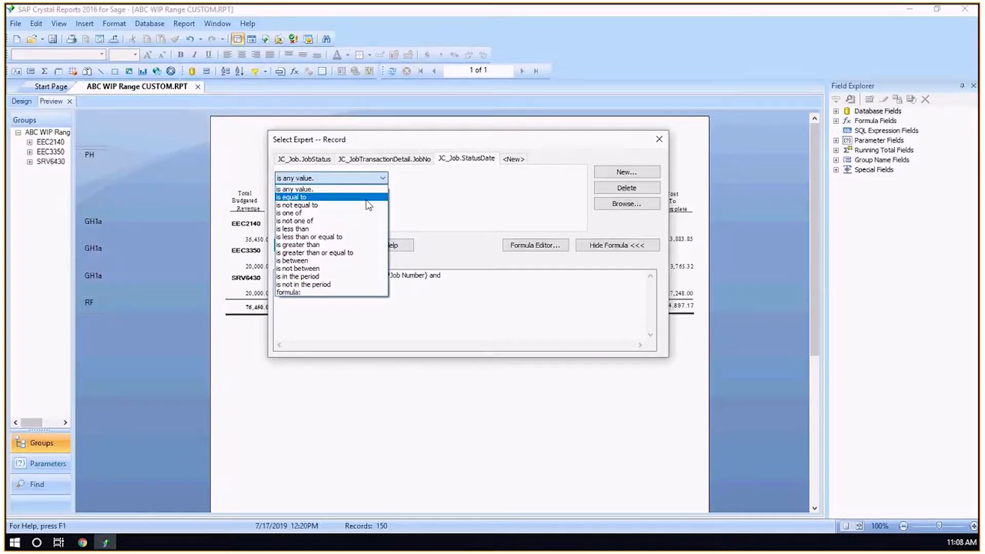
mouse_move(311, 260)
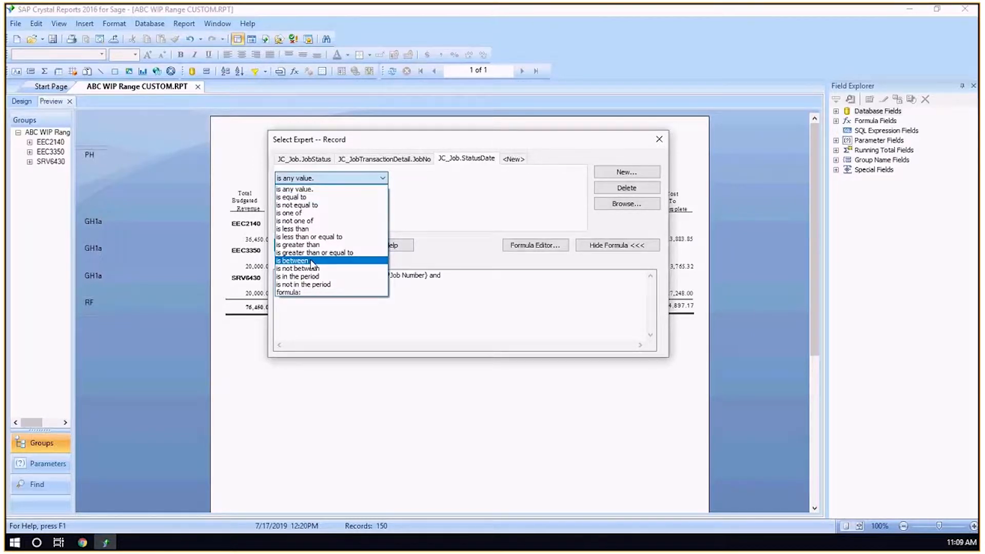
Step: Restrict StatusDate to 'is between' 5/31/2020 and 12/31/2020 and view the selection formula
left_click(292, 261)
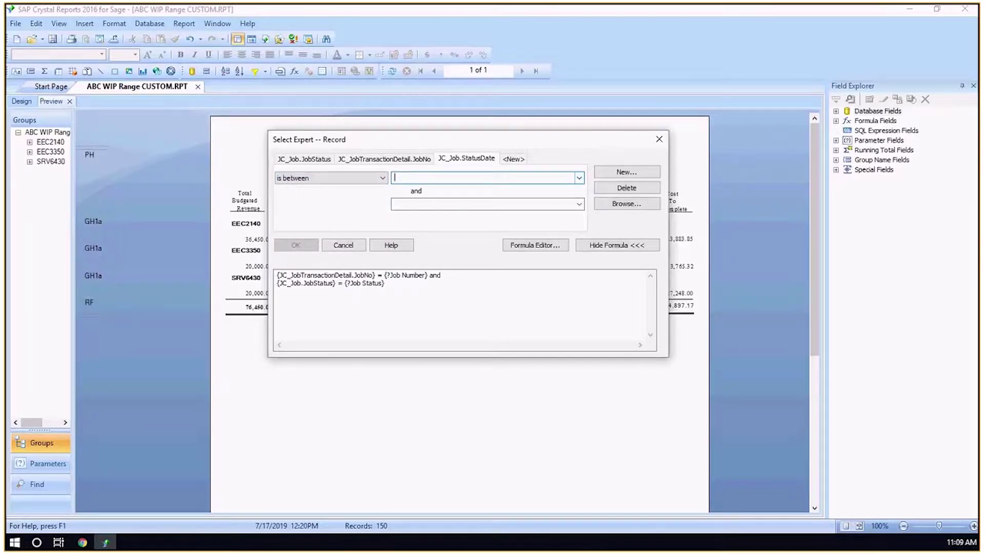
mouse_move(605, 260)
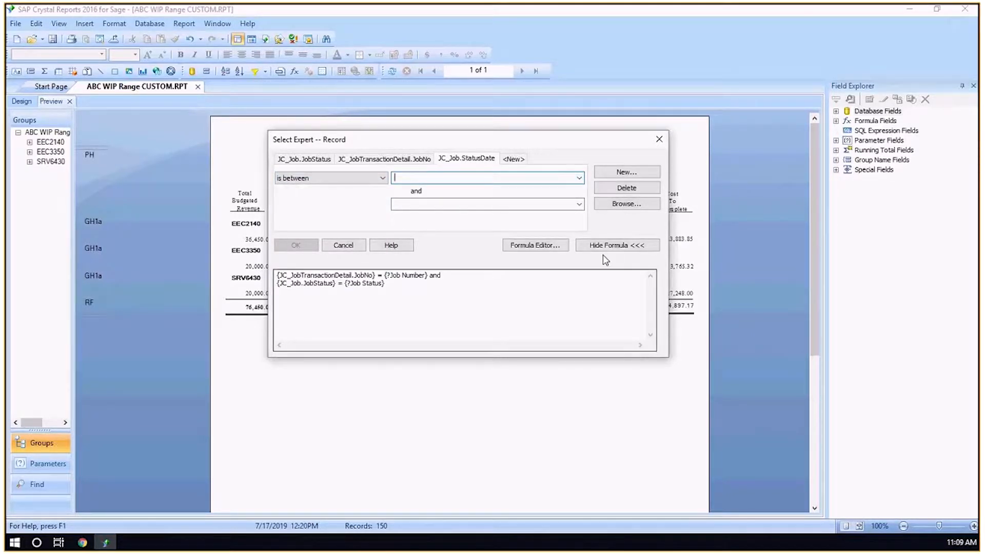
left_click(578, 178)
type("5/31/2020")
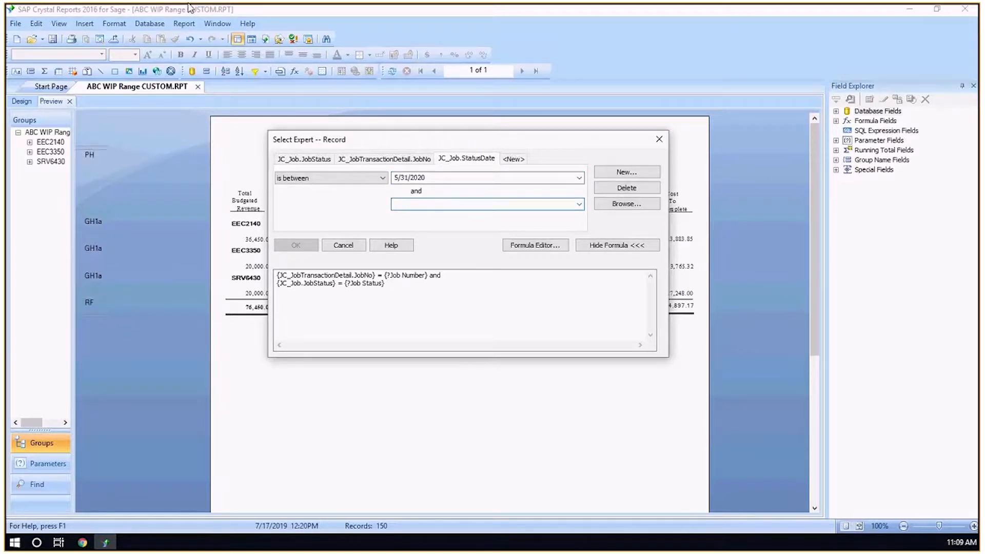
type("12")
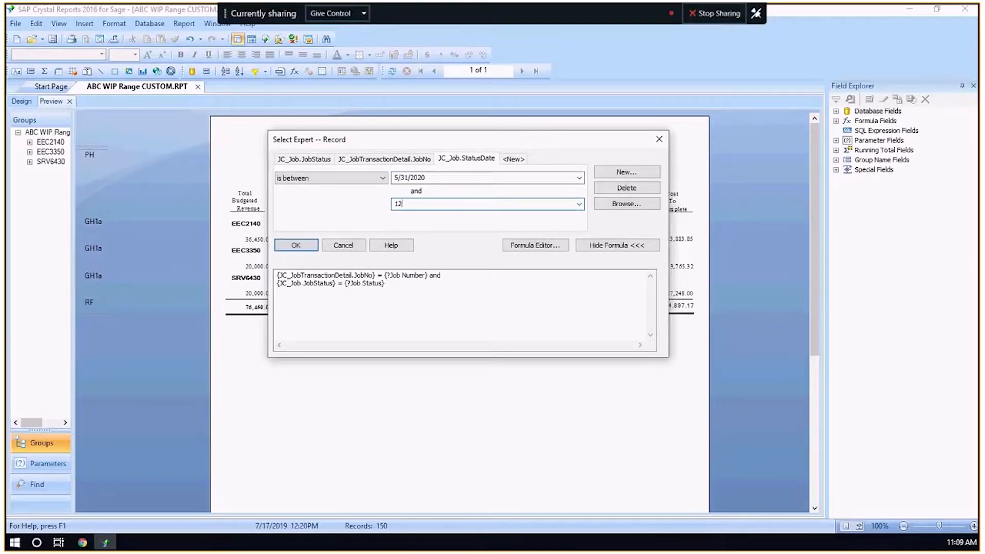
type("/")
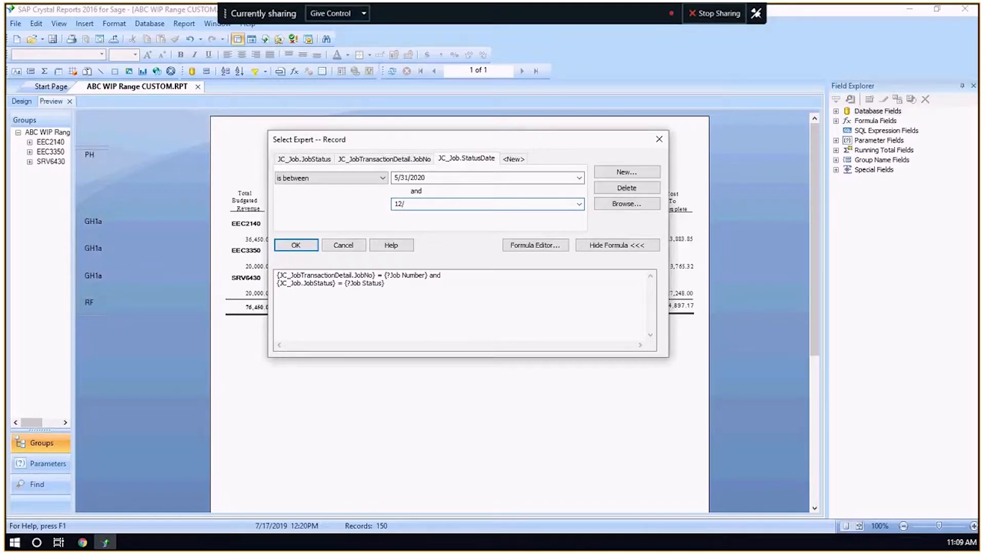
type("31/2020")
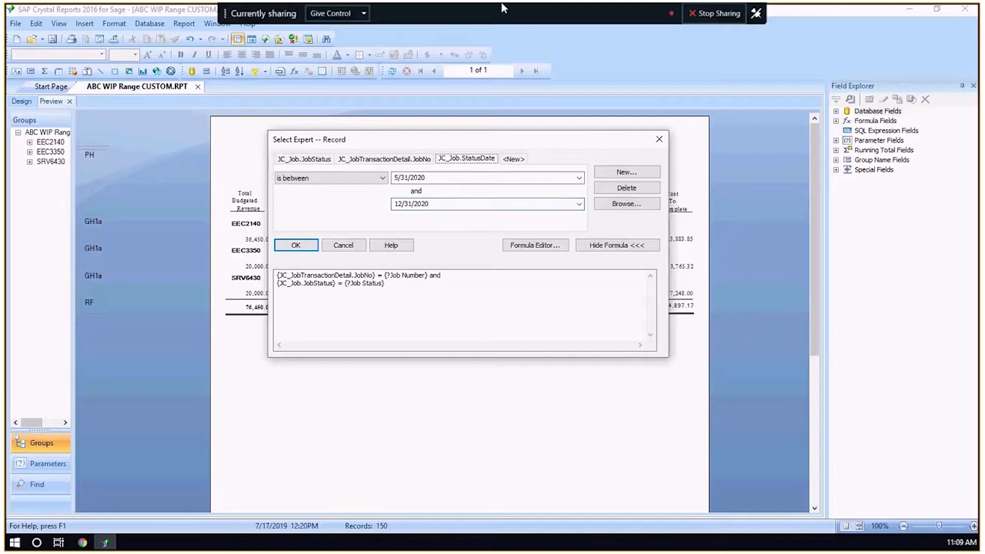
left_click(535, 245)
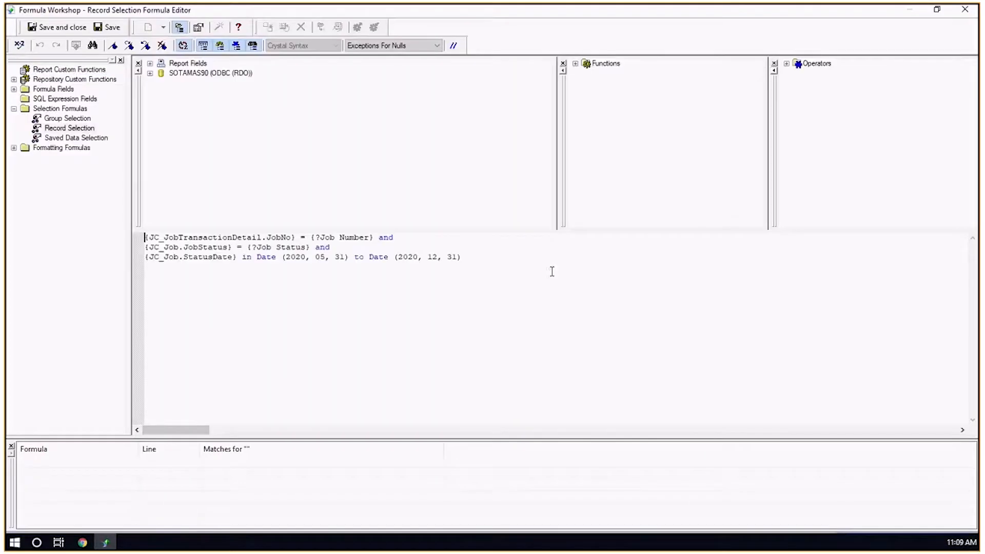
Step: Copy the StatusDate date-range line and close the record selection windows
triple_click(301, 257)
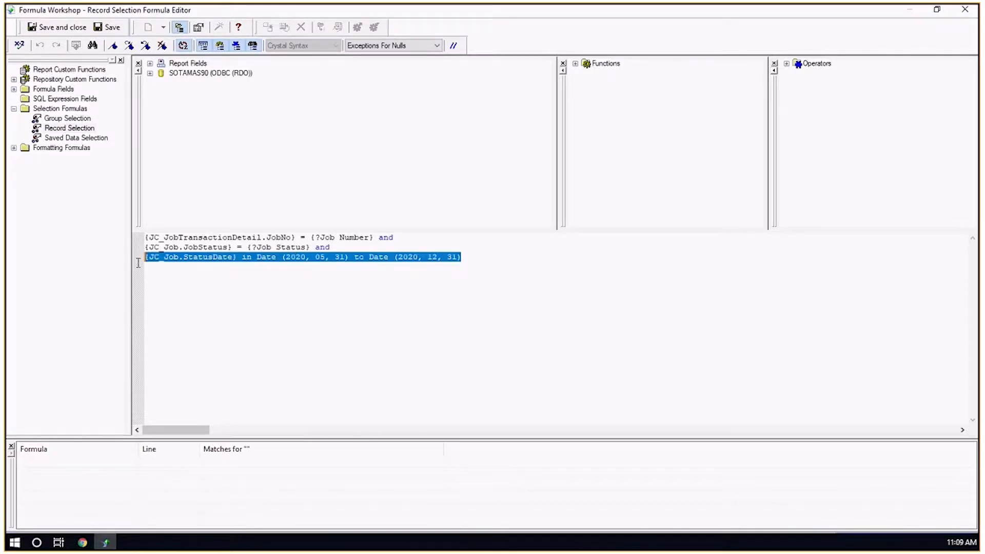
mouse_move(343, 300)
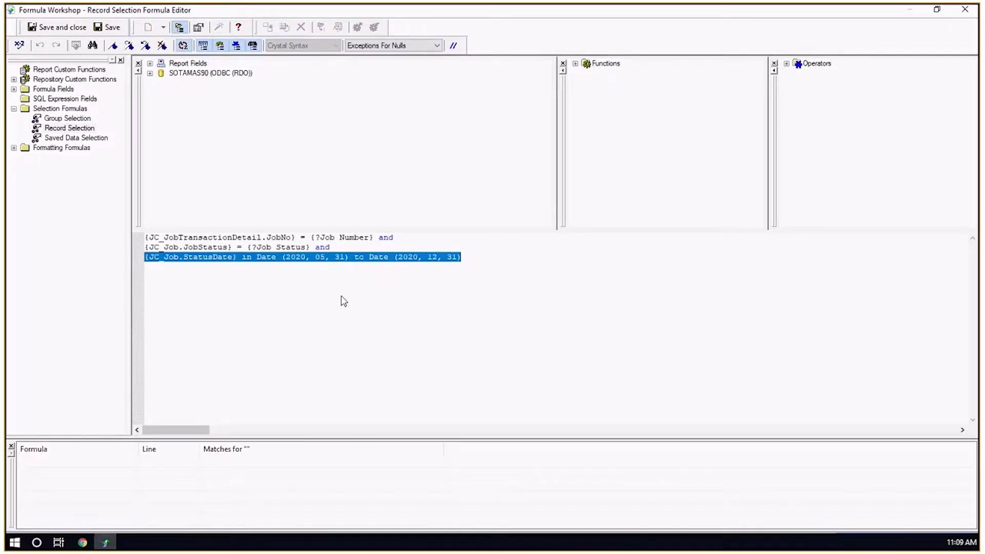
mouse_move(371, 261)
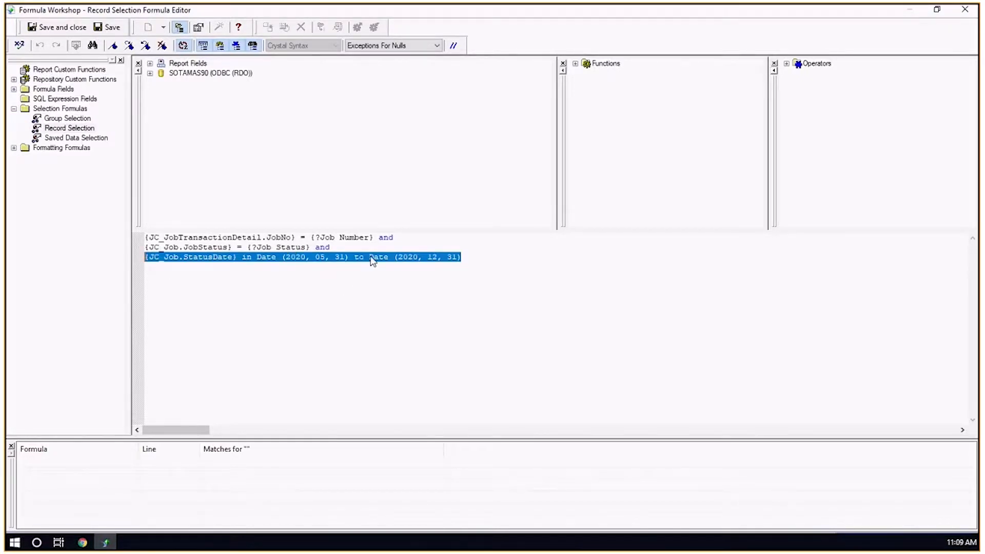
right_click(374, 261)
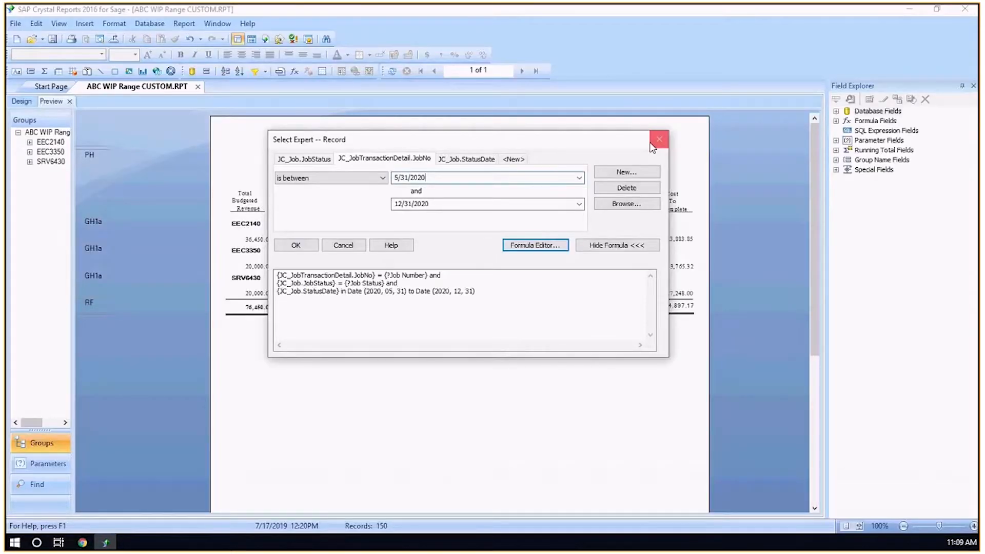
mouse_move(641, 268)
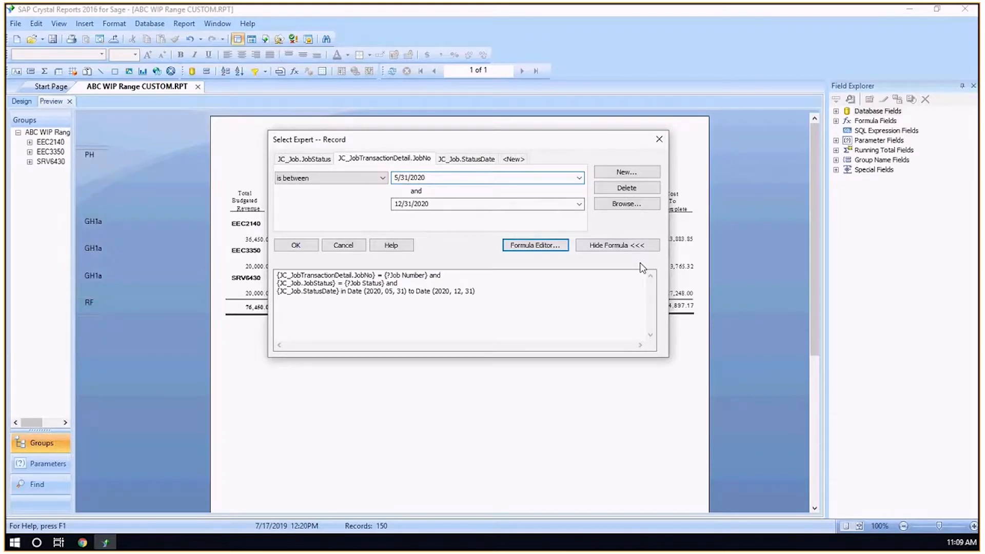
left_click(295, 245)
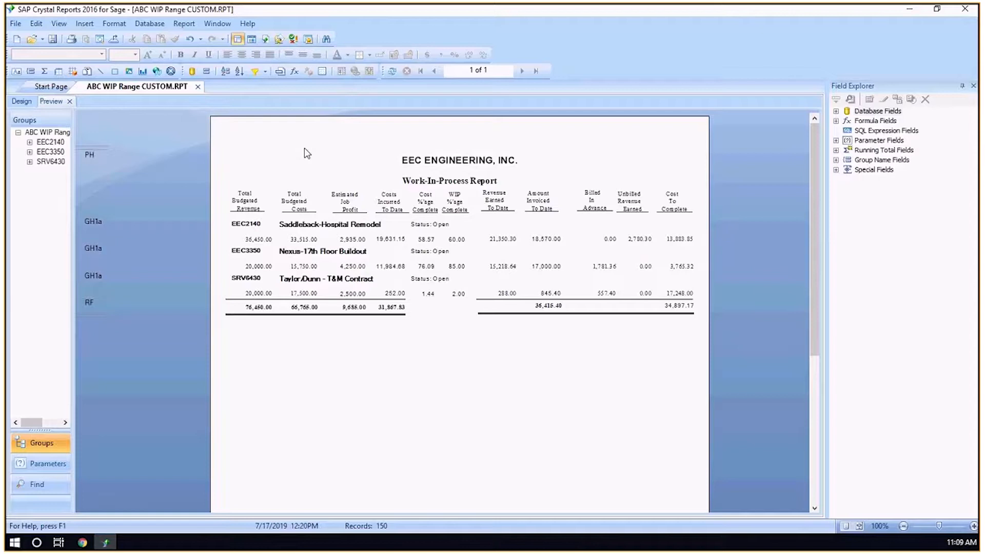
mouse_move(612, 338)
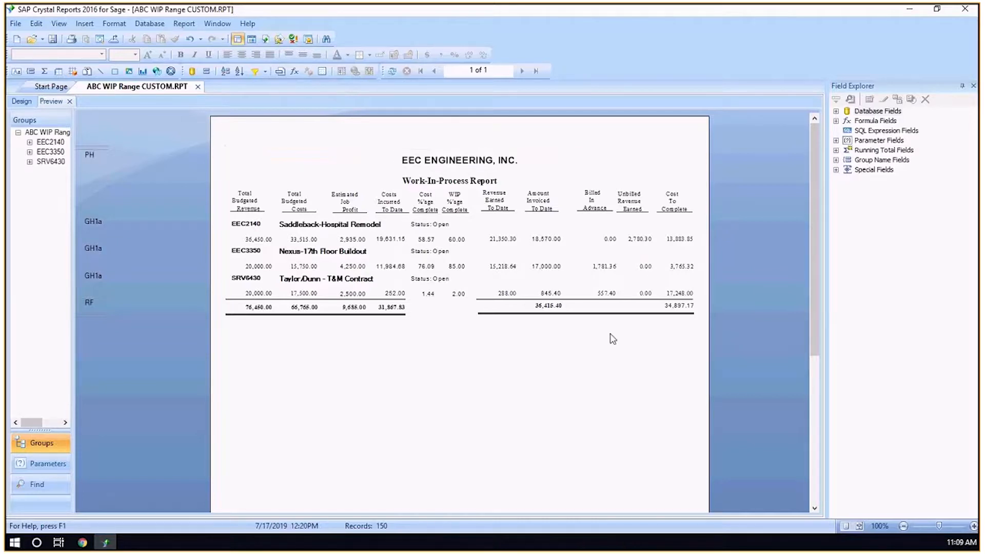
mouse_move(861, 78)
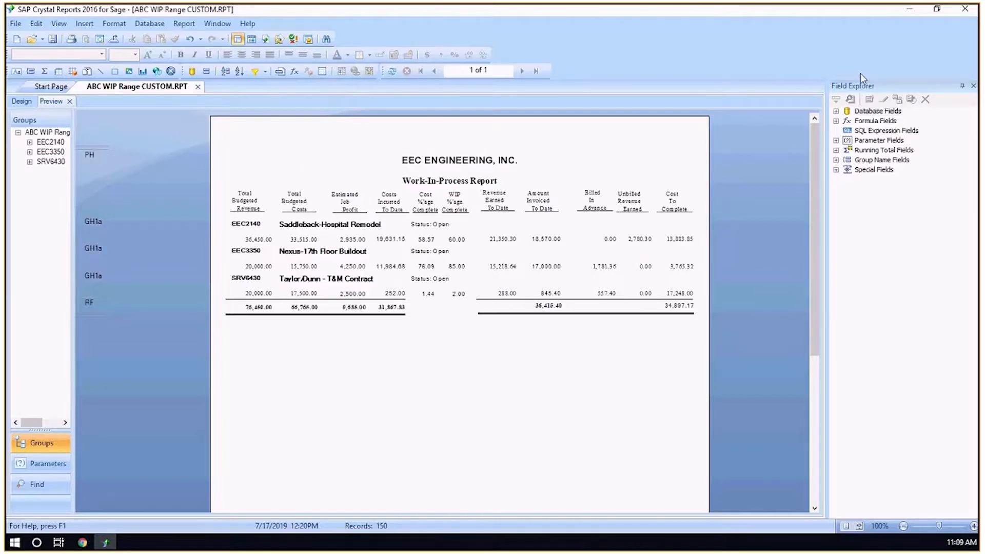
mouse_move(862, 120)
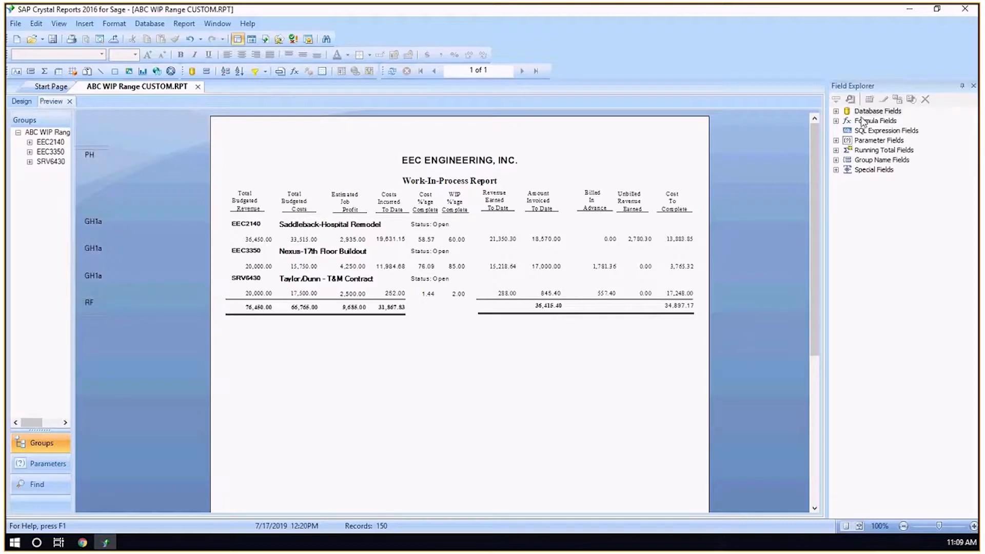
mouse_move(857, 124)
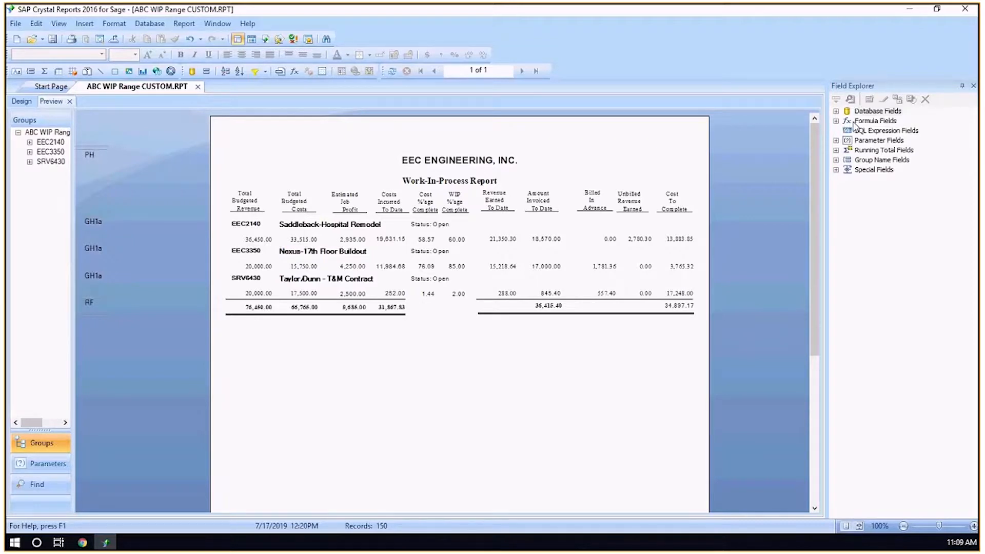
Step: Start a new formula under Formula Fields in Field Explorer
left_click(875, 120)
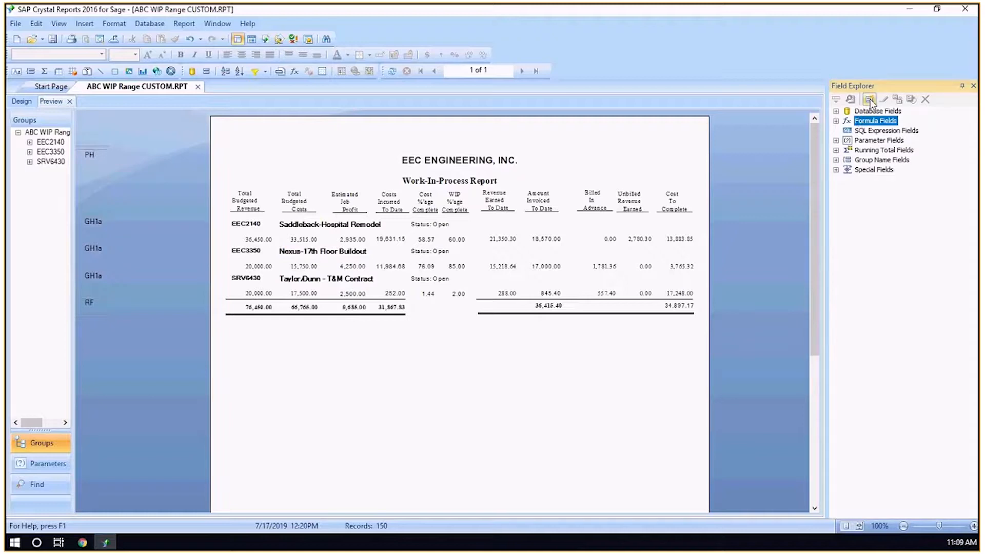
left_click(869, 99)
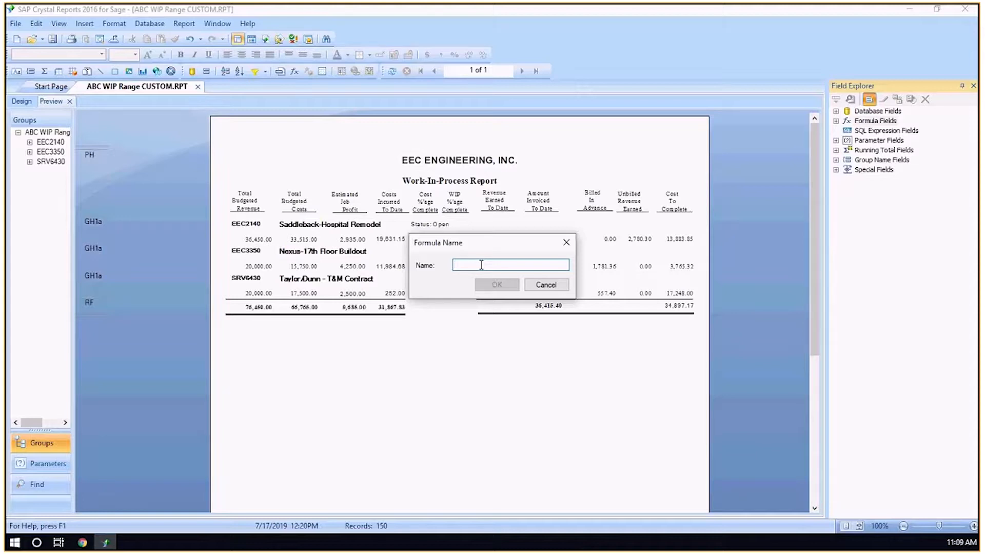
Step: Name the new formula 'Status Date Range' and confirm
type("St")
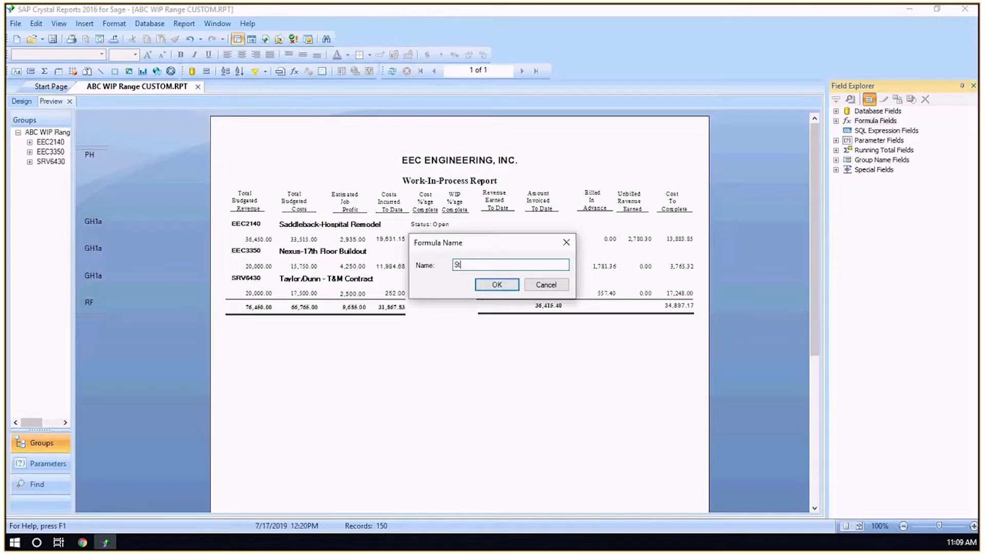
type("atu")
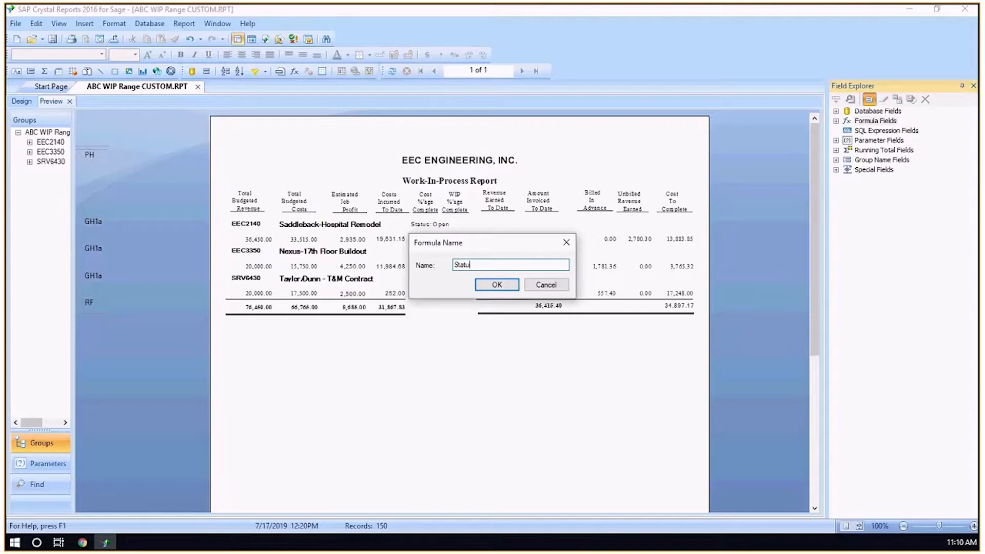
type("s")
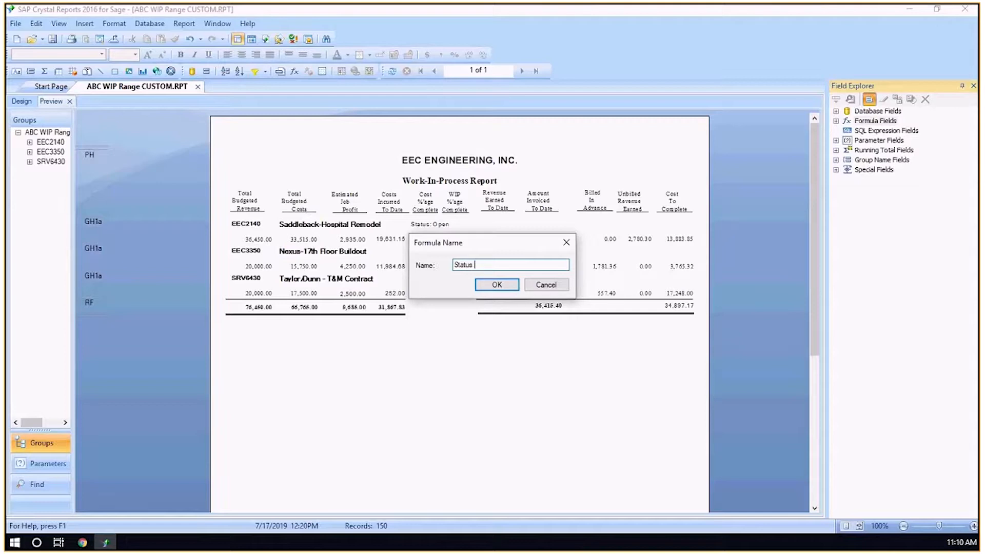
type("Date Ra")
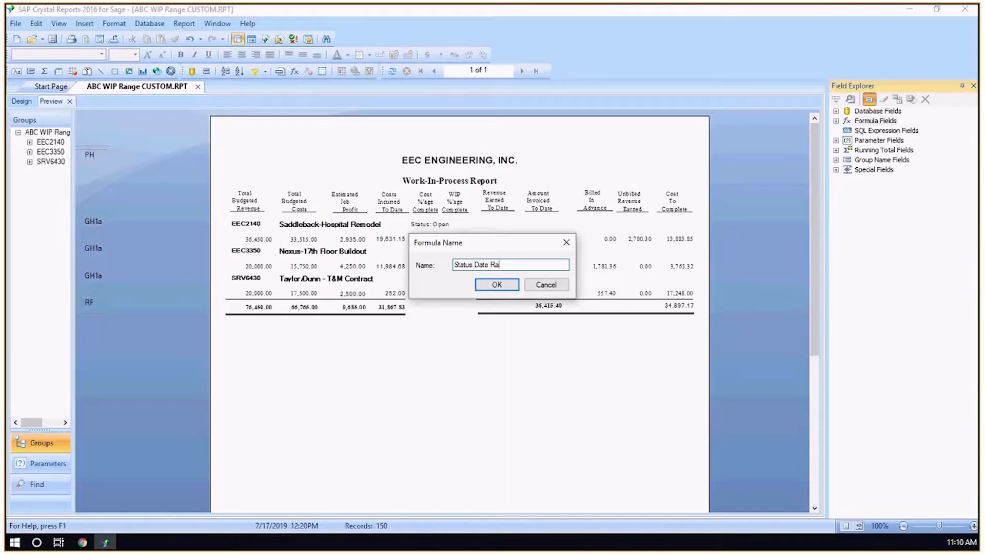
type("nge")
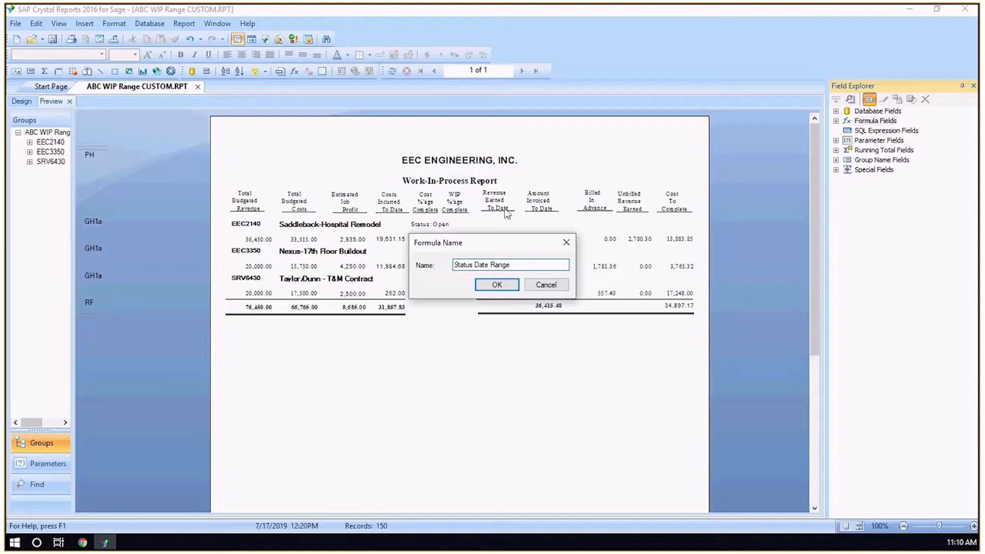
left_click(496, 285)
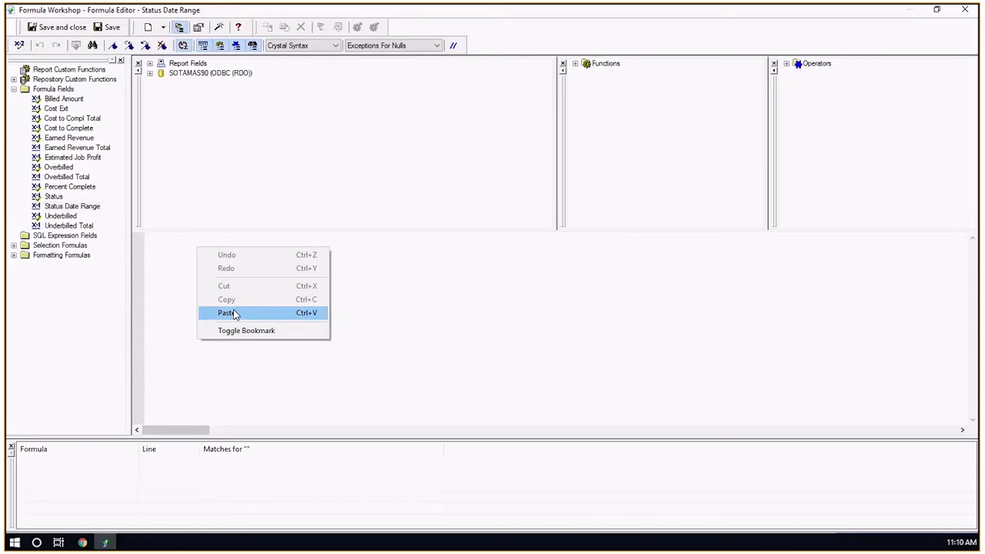
Step: Paste the copied StatusDate 5/31/2020–12/31/2020 condition into the formula body
left_click(228, 313)
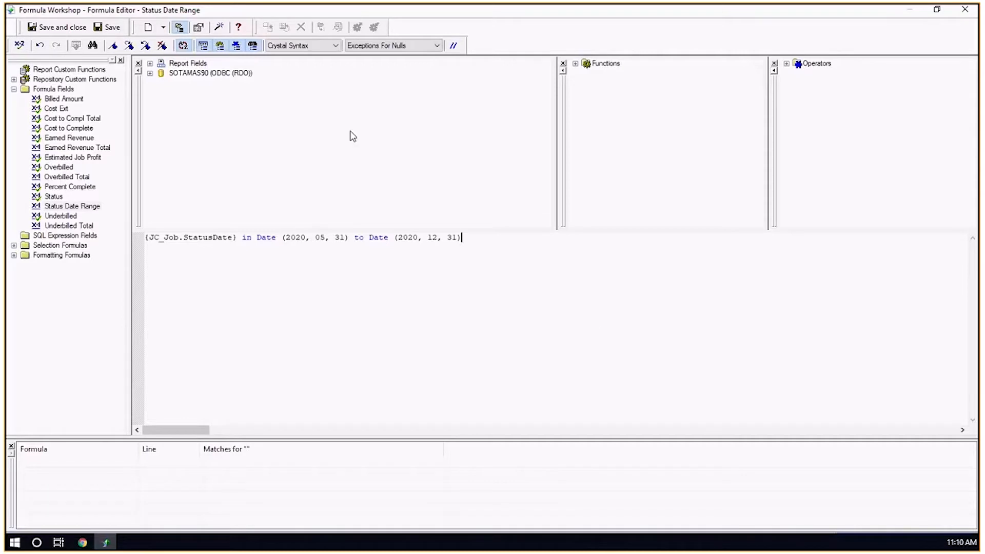
left_click(336, 45)
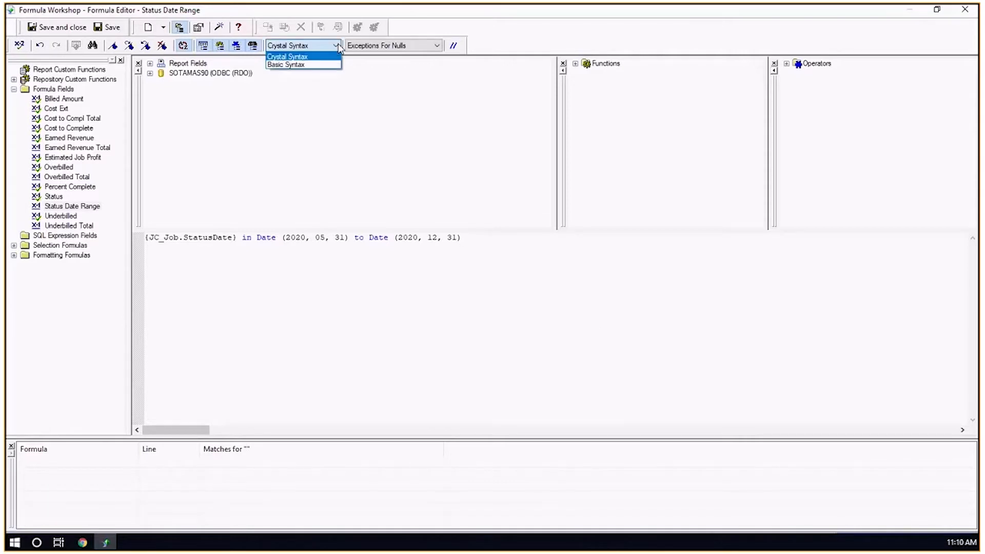
Step: Keep Crystal Syntax and close Formula Workshop, declining to save changes
left_click(287, 56)
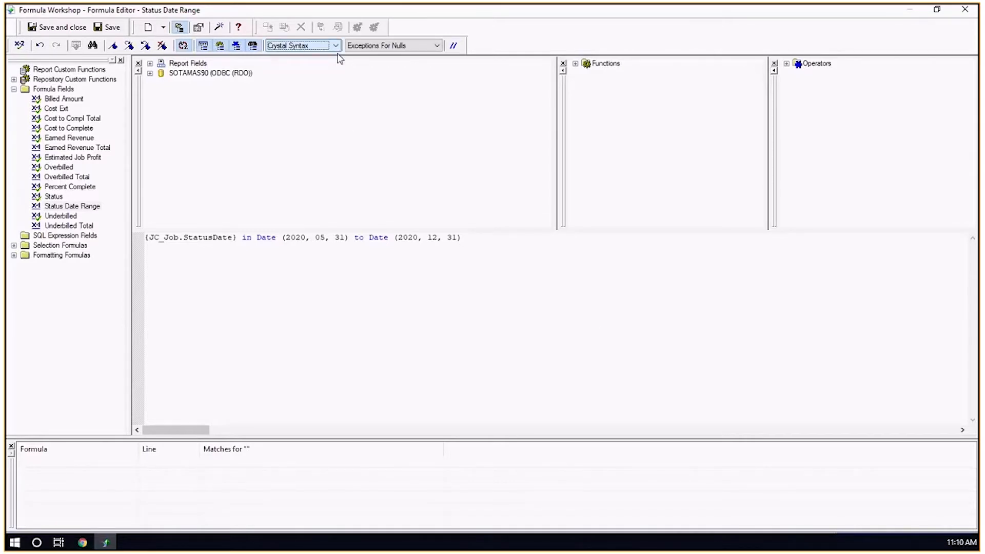
mouse_move(484, 346)
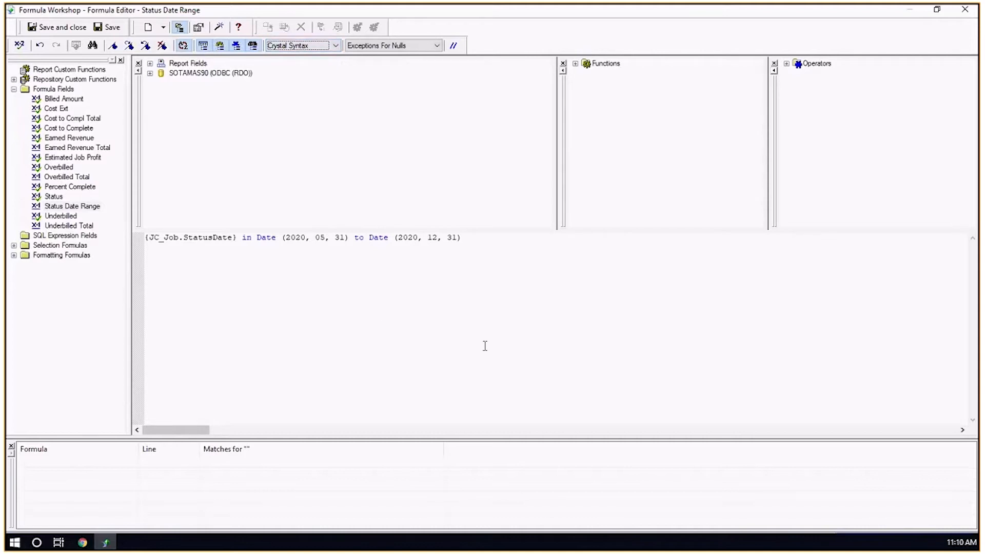
mouse_move(467, 249)
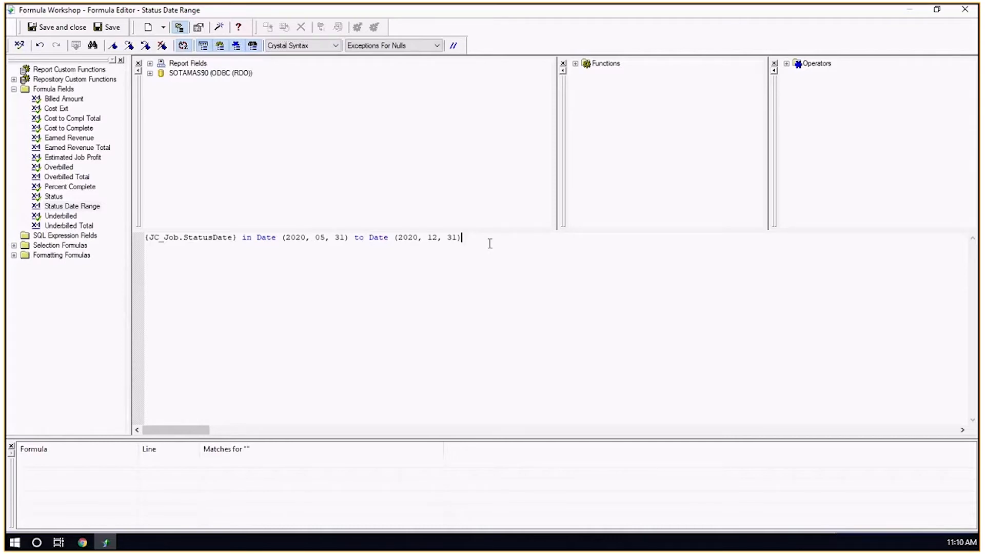
mouse_move(140, 243)
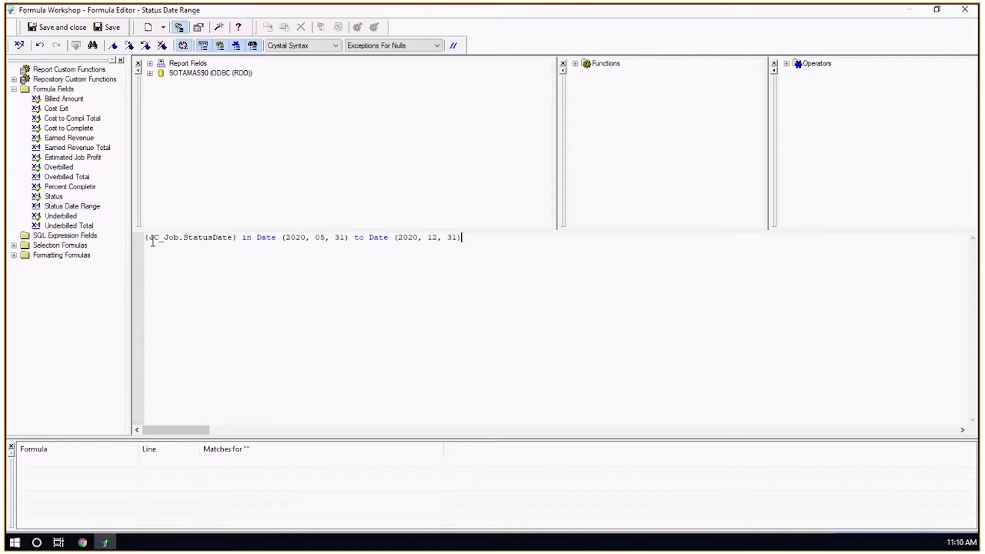
mouse_move(526, 257)
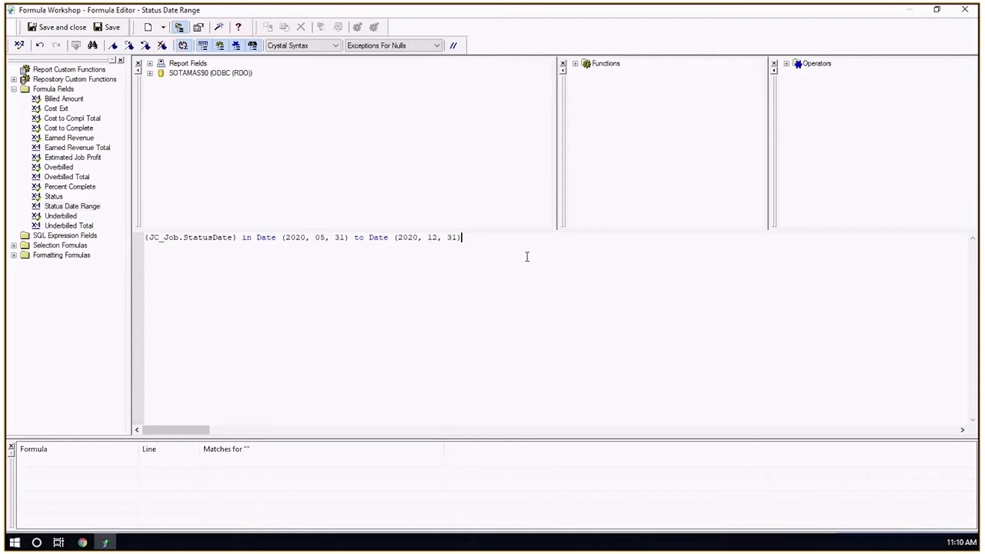
mouse_move(568, 285)
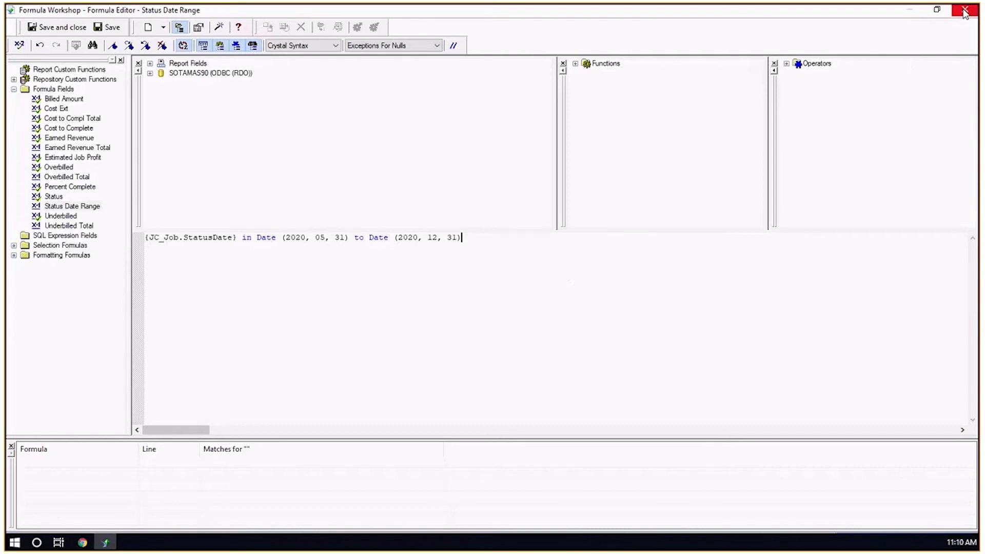
left_click(965, 11)
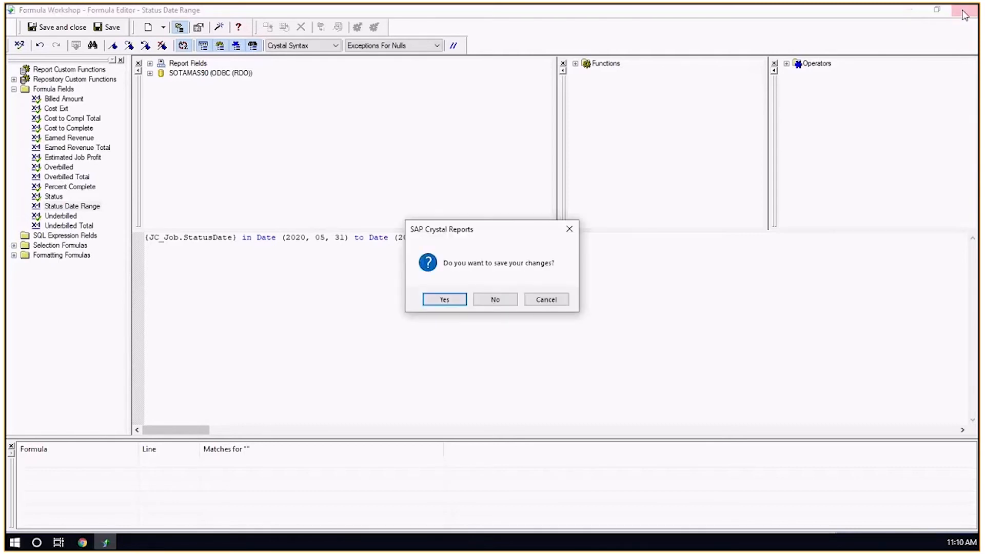
mouse_move(495, 300)
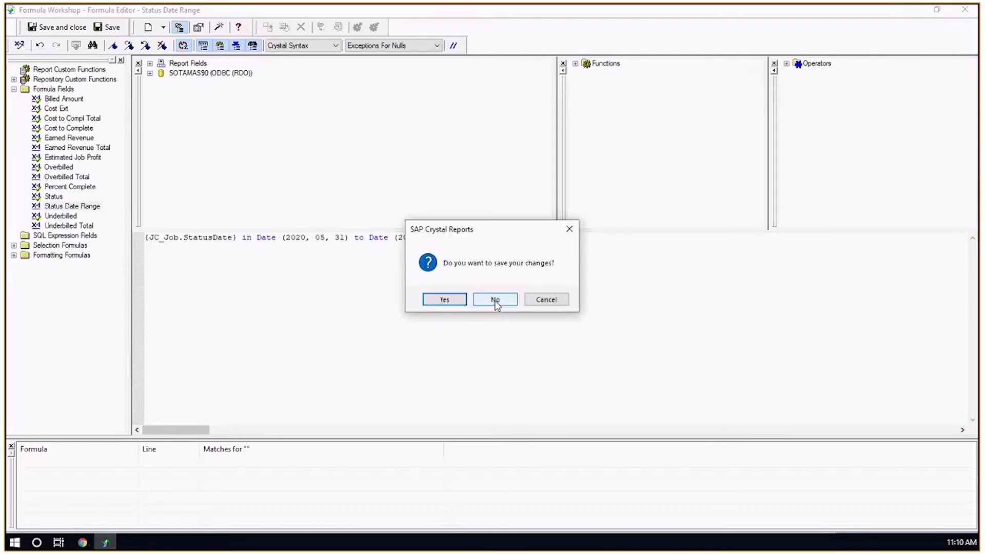
left_click(495, 299)
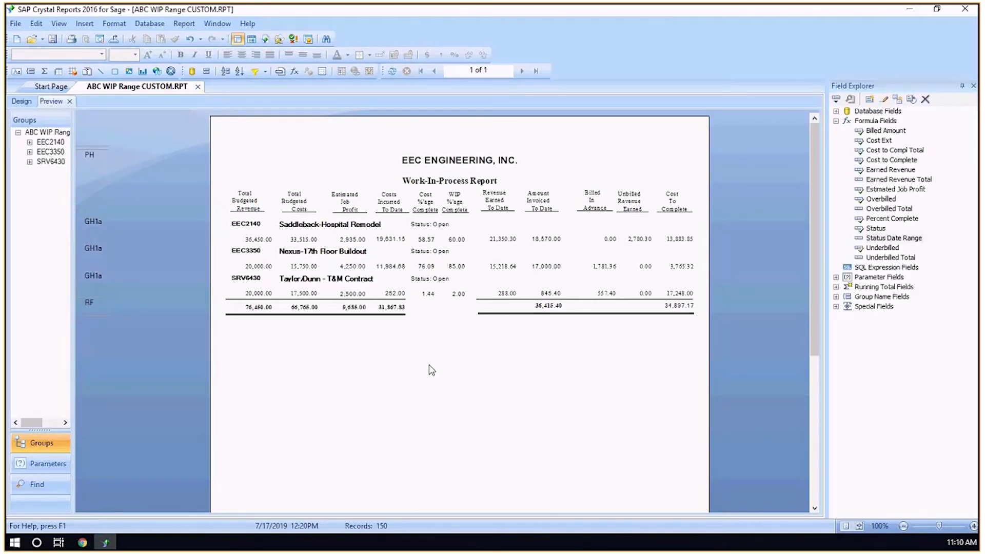
mouse_move(395, 347)
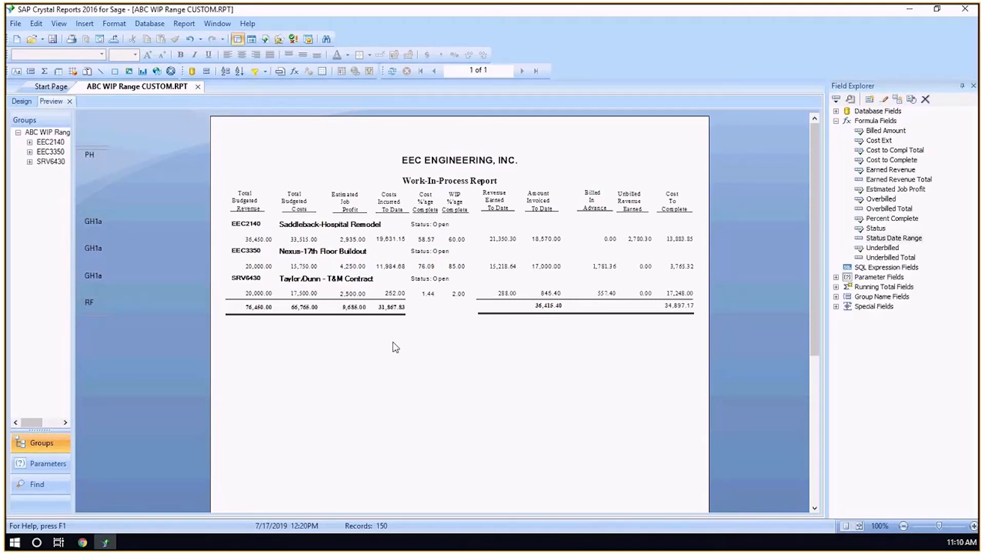